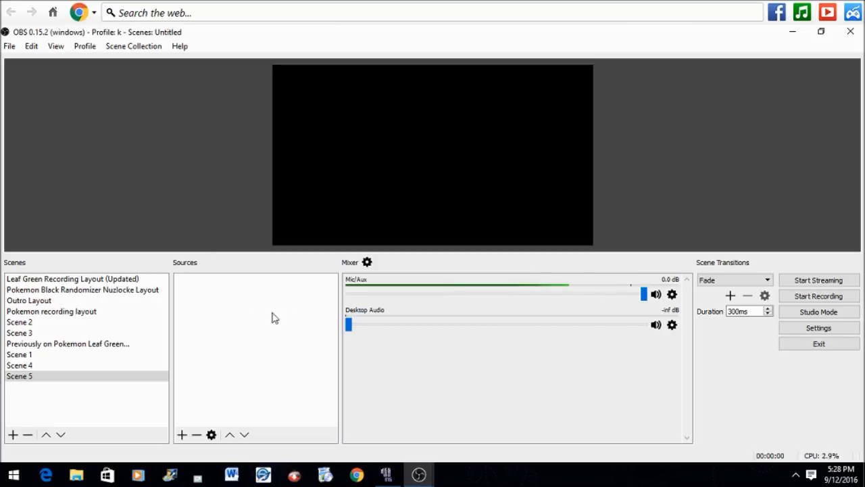
mouse_move(281, 335)
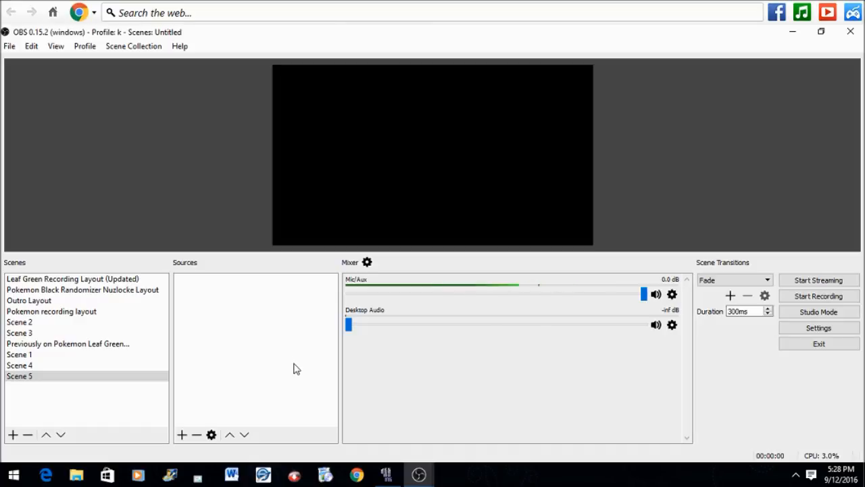
mouse_move(284, 365)
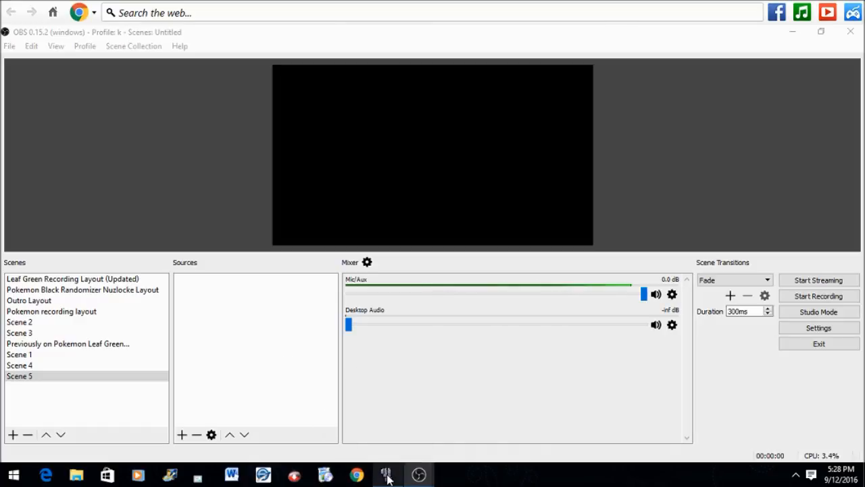
Bring the paused Pokemon Black DeSmuME window in front of OBS
click(387, 473)
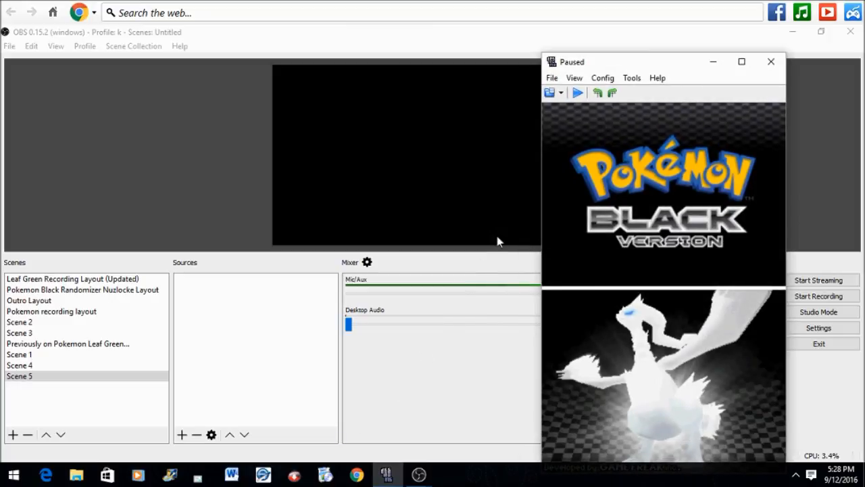
mouse_move(595, 290)
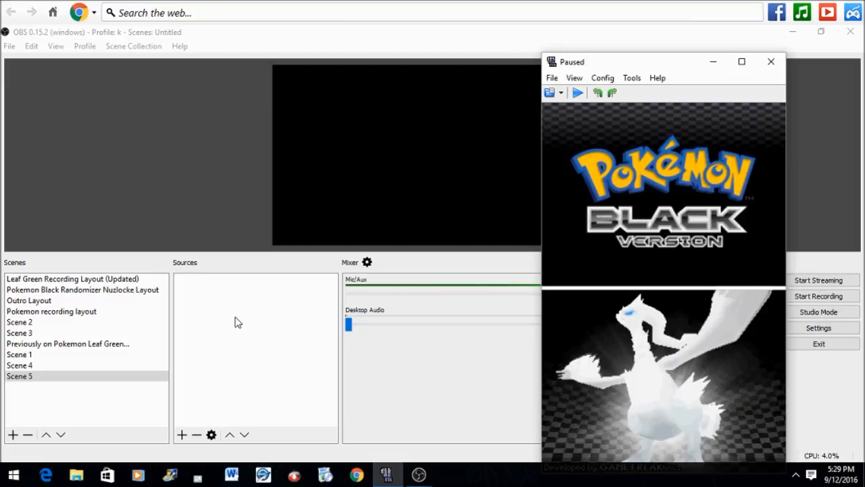
mouse_move(174, 273)
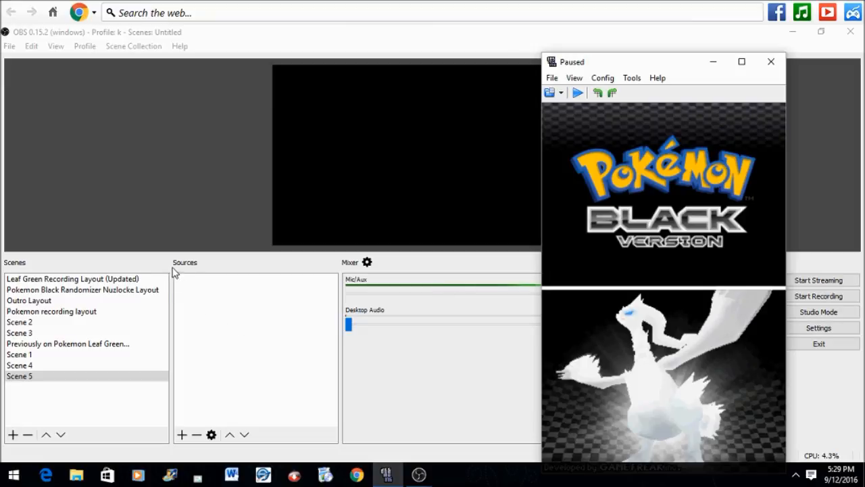
mouse_move(208, 319)
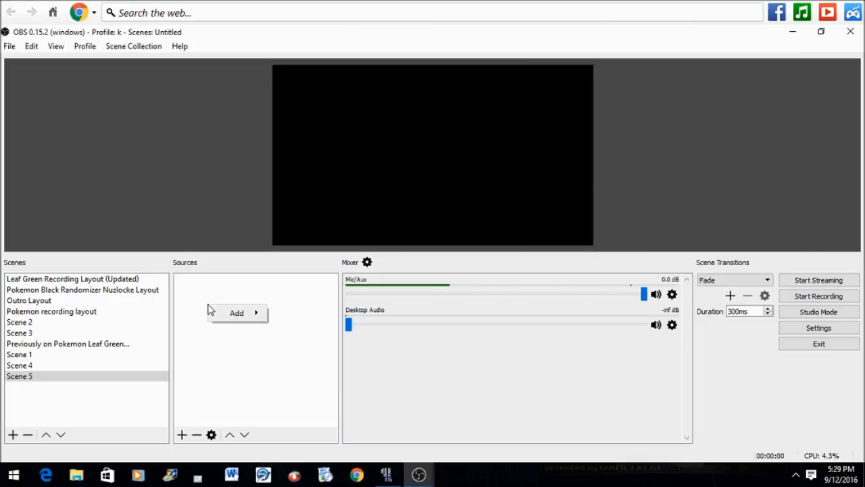
Start a new Window Capture source and begin naming it 'Top Screen 1'
click(237, 313)
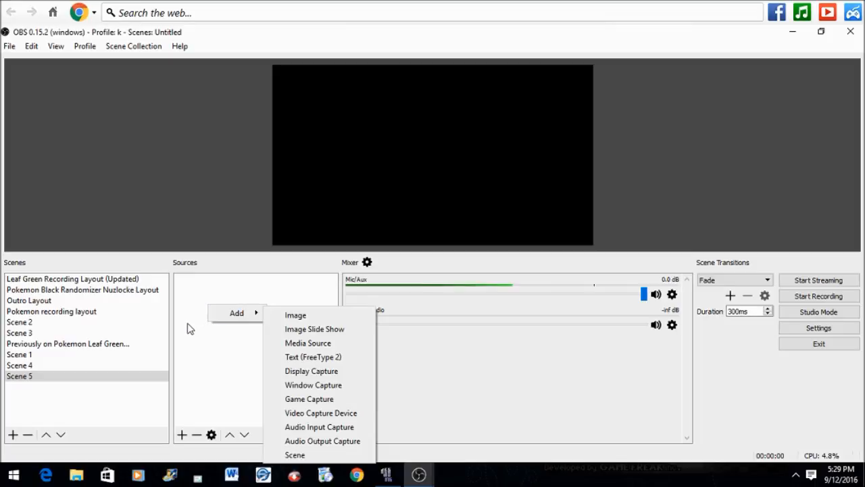
click(181, 434)
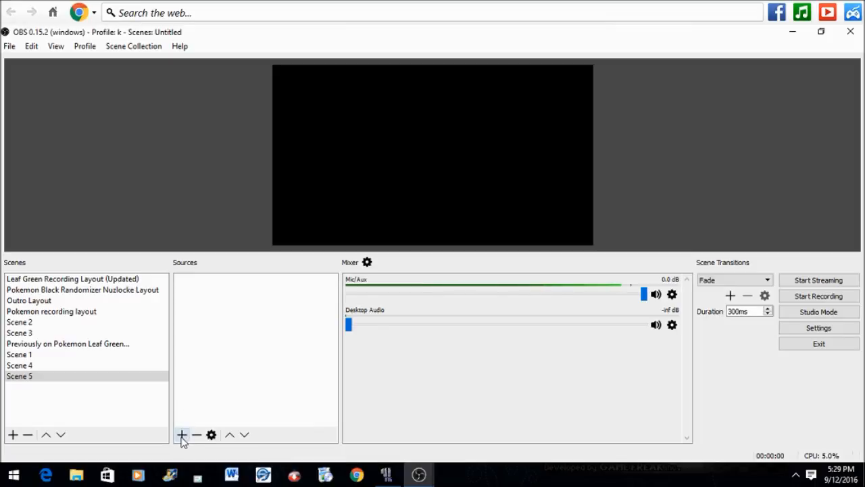
click(181, 436)
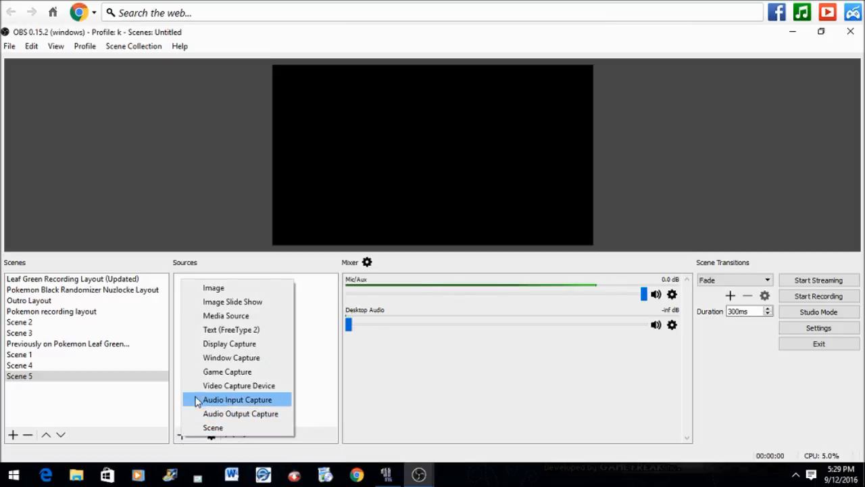
mouse_move(232, 357)
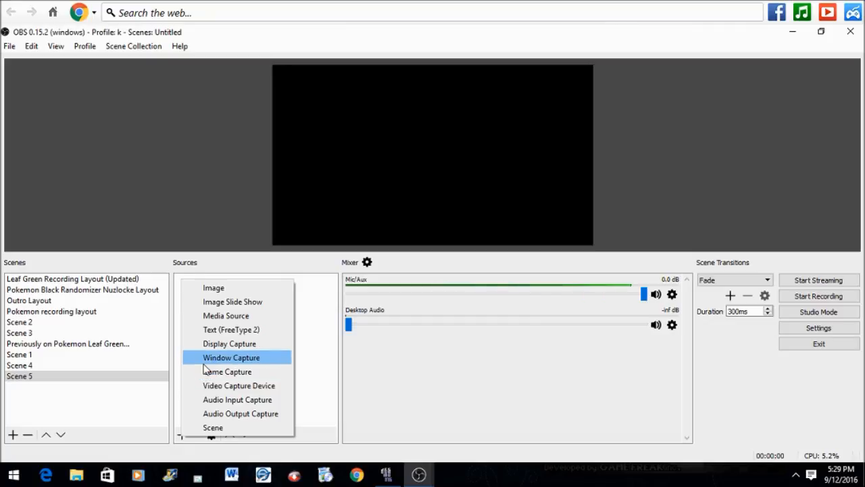
click(230, 357)
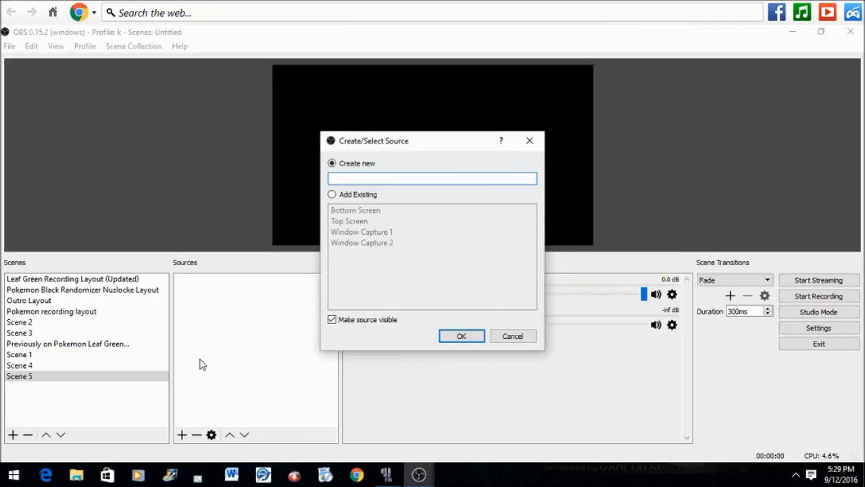
text(Top Screen 1)
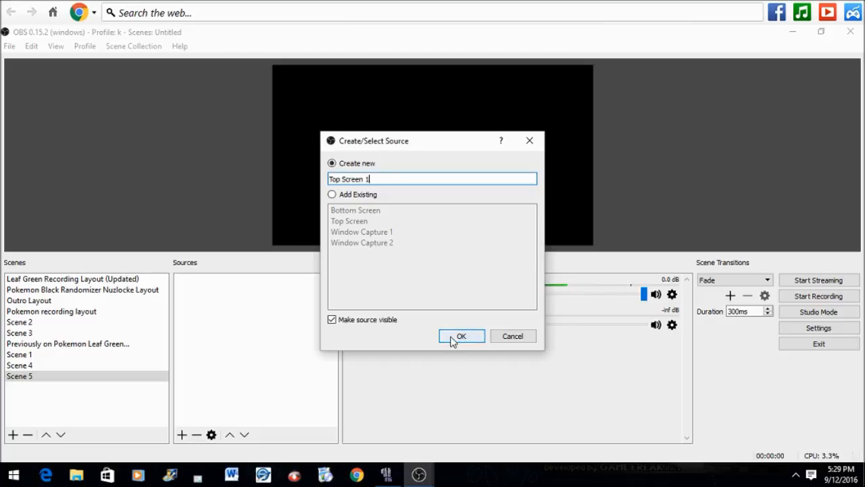
Confirm the Top Screen 1 name and accept the DeSmuME window as its capture target
click(462, 335)
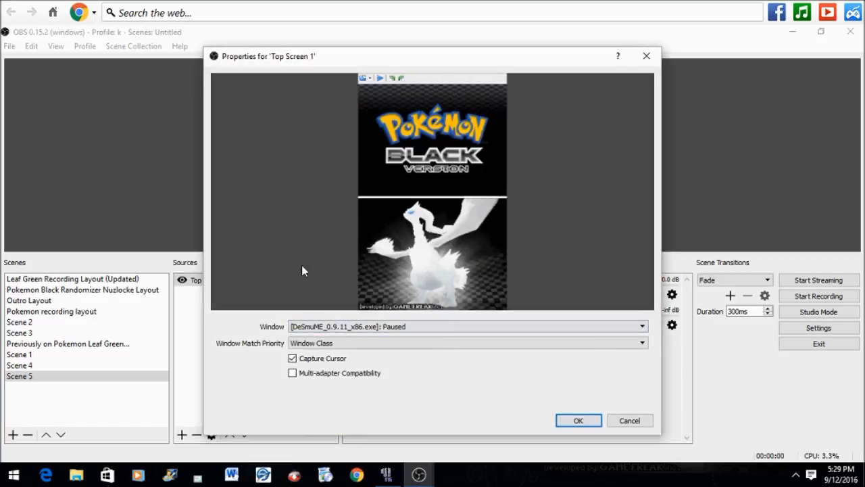
mouse_move(305, 154)
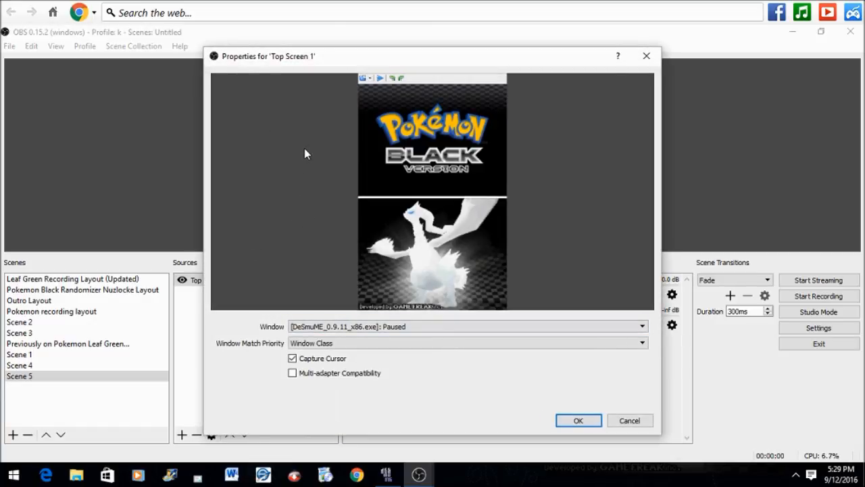
mouse_move(394, 192)
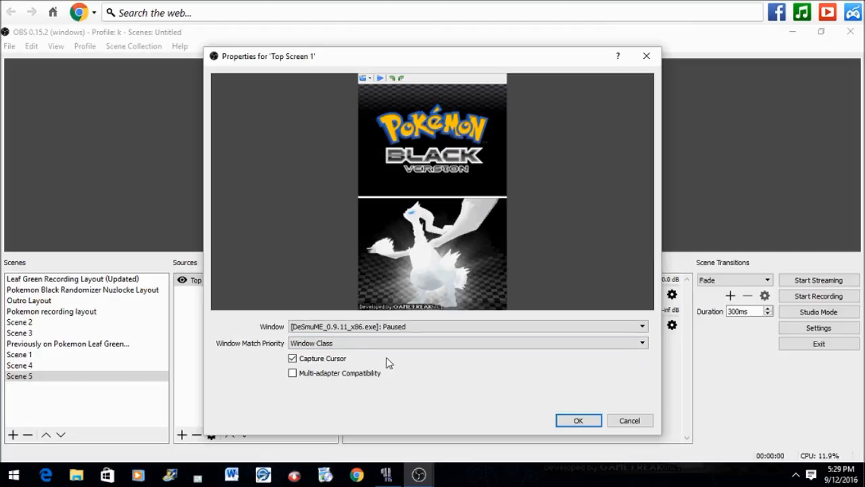
mouse_move(425, 274)
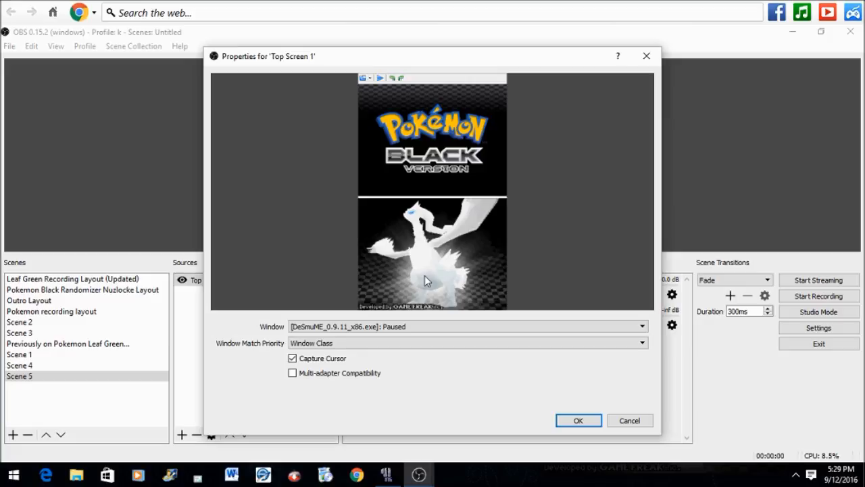
mouse_move(467, 319)
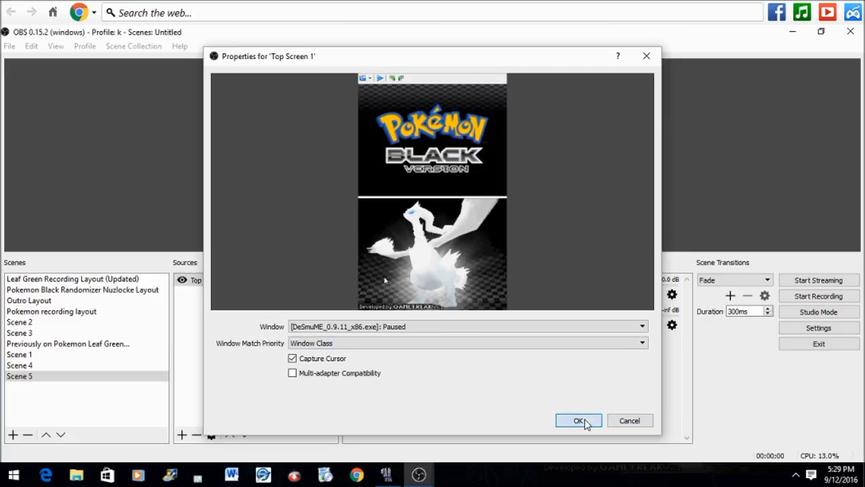
click(579, 419)
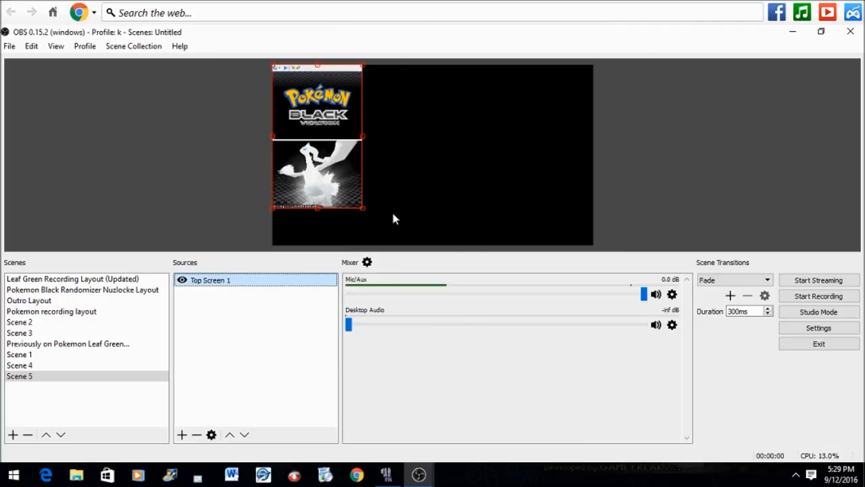
mouse_move(332, 136)
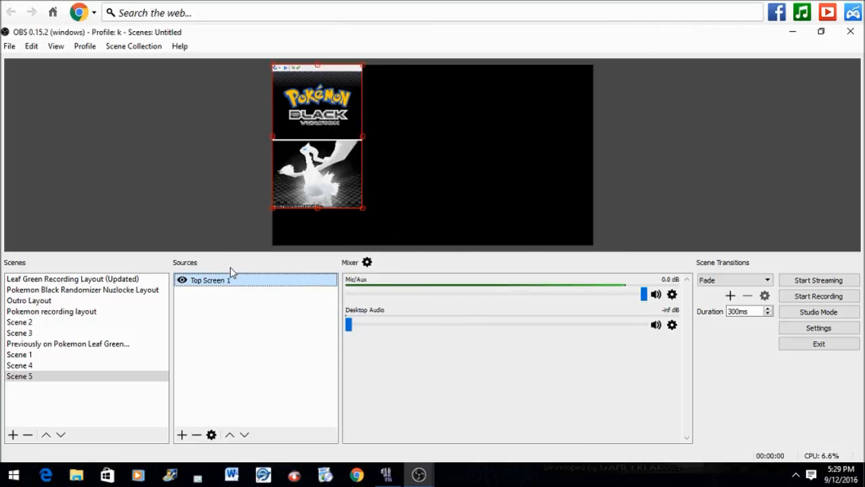
Crop Top Screen 1 from the bottom so only the DS top screen remains
right_click(211, 280)
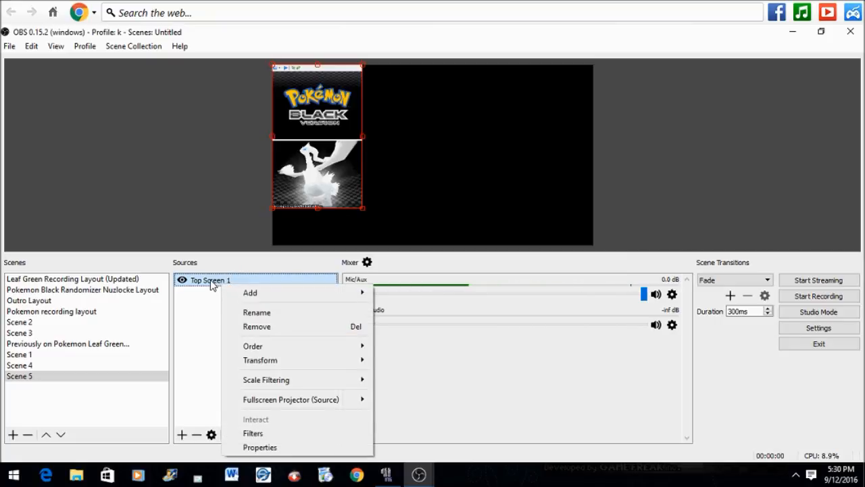
mouse_move(259, 360)
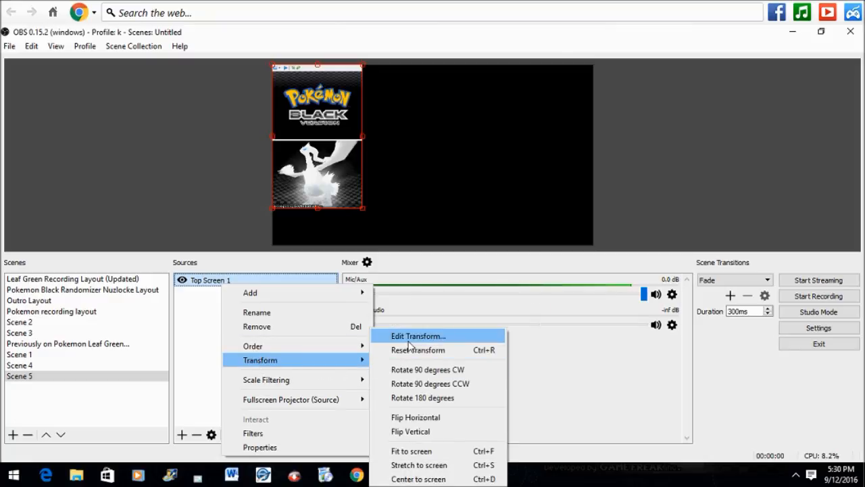
click(418, 336)
text(280)
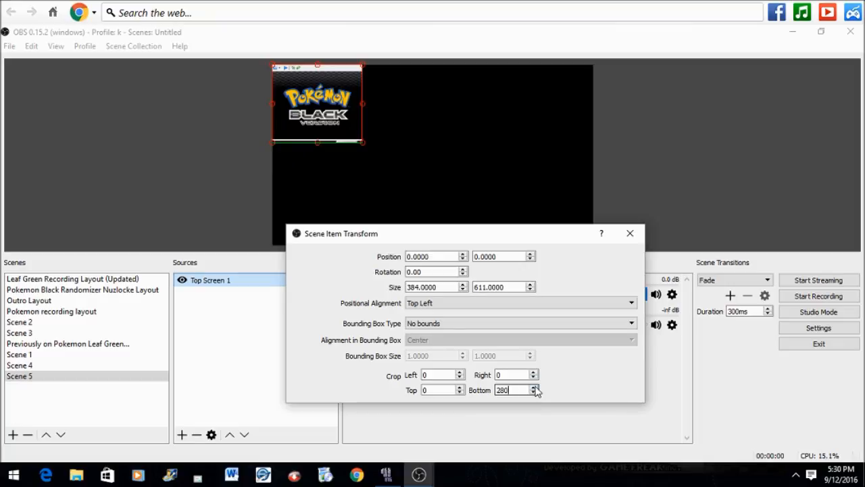
click(533, 387)
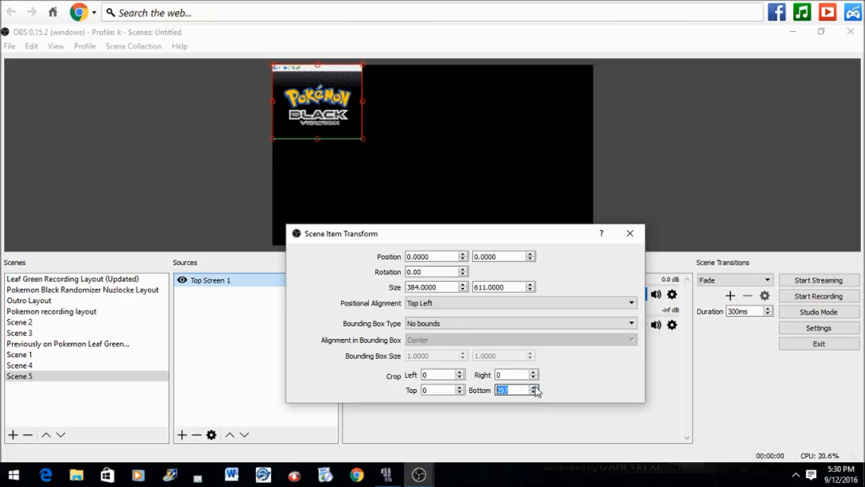
click(630, 233)
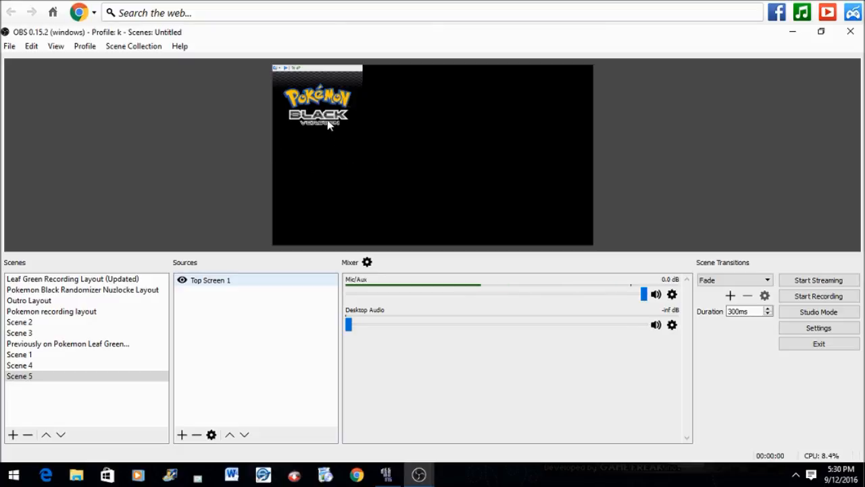
click(211, 280)
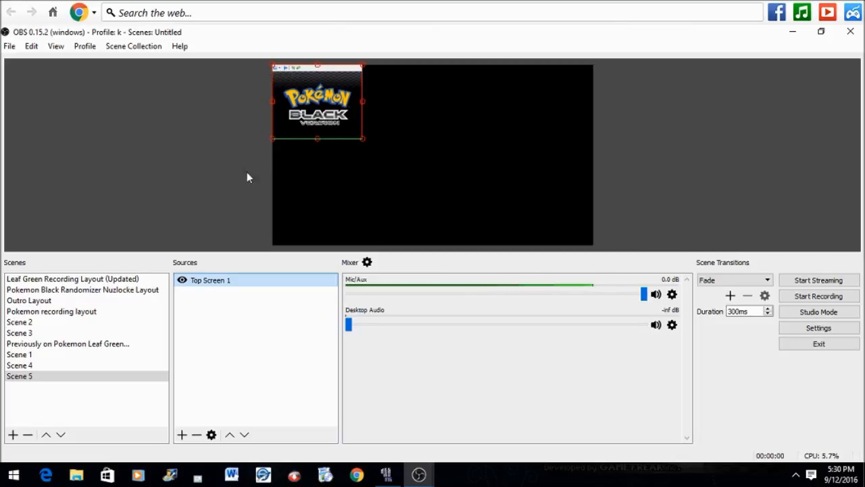
Raise Top Screen 1's top crop to trim off the emulator's title strip
right_click(211, 280)
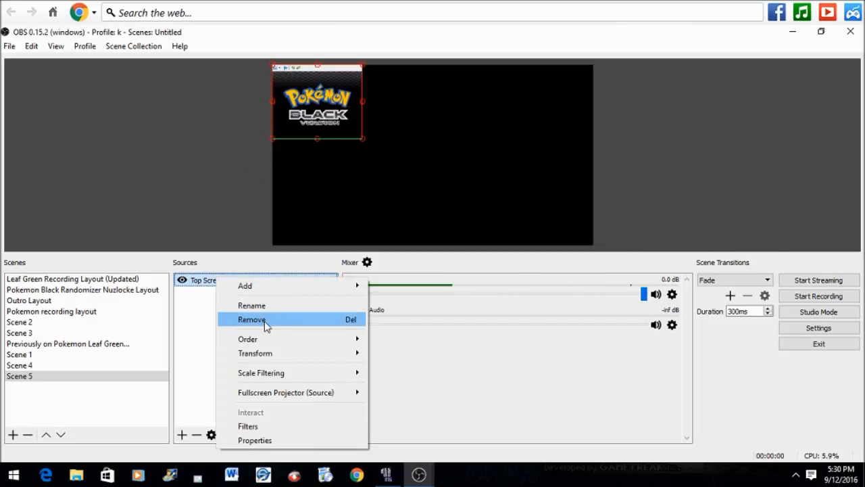
mouse_move(264, 353)
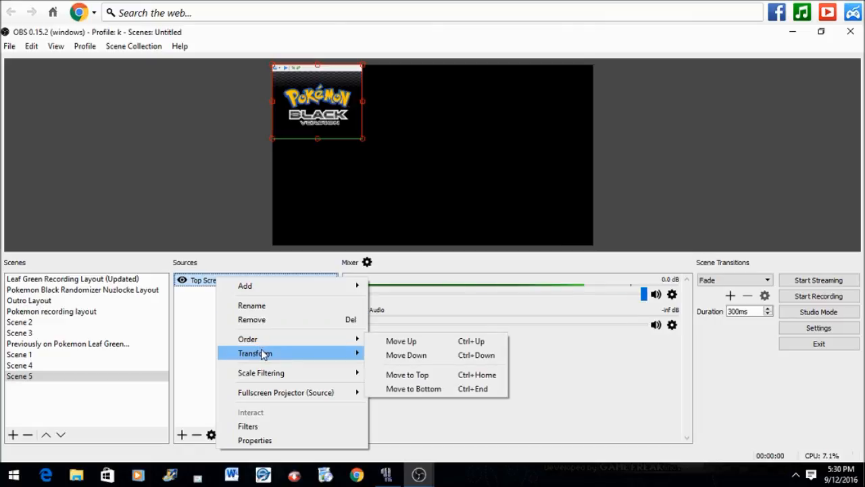
mouse_move(255, 353)
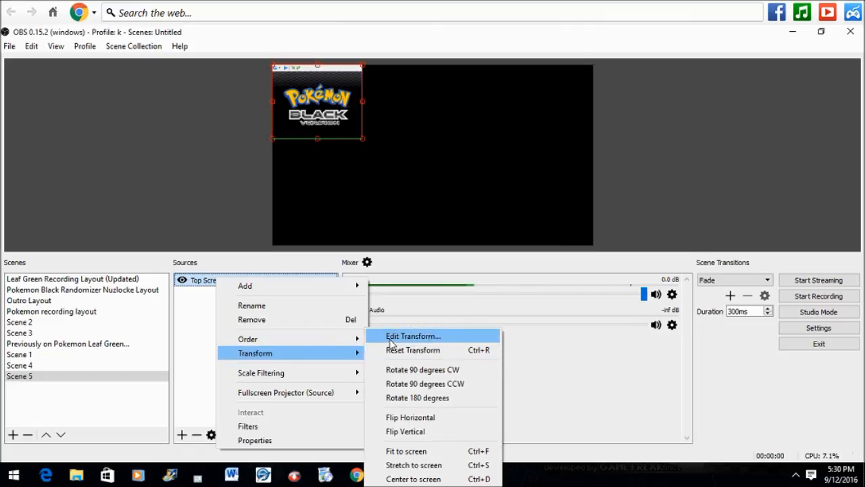
click(414, 335)
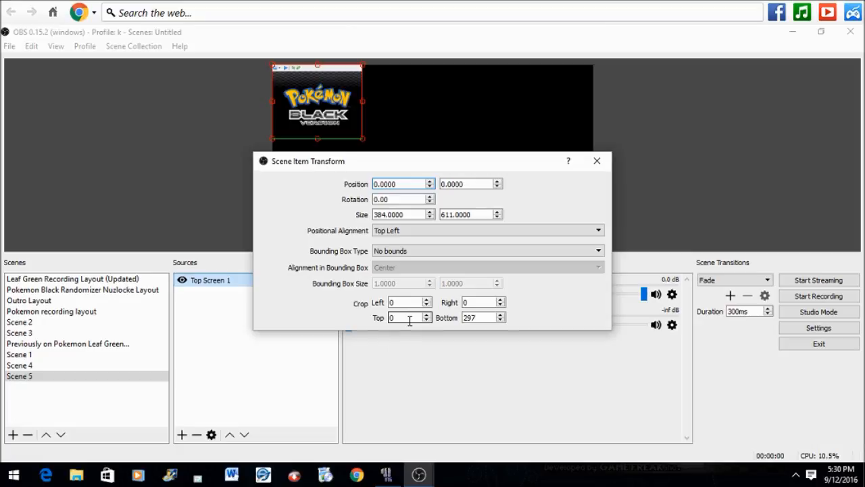
click(427, 316)
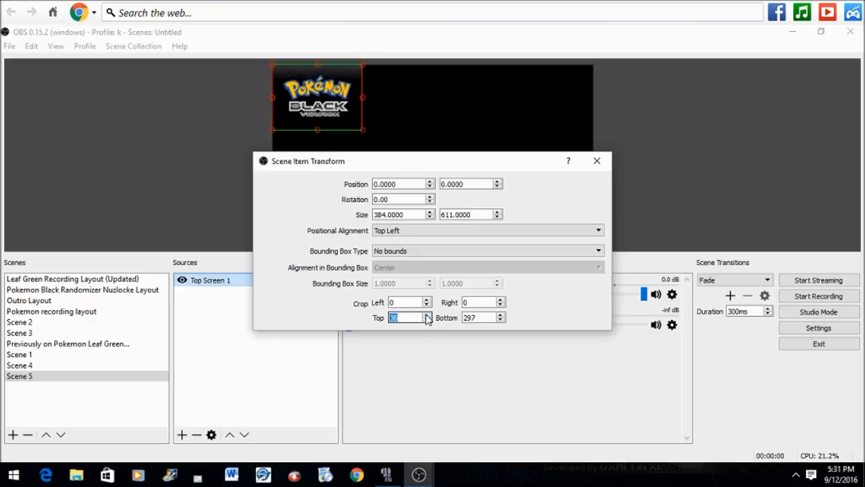
click(596, 161)
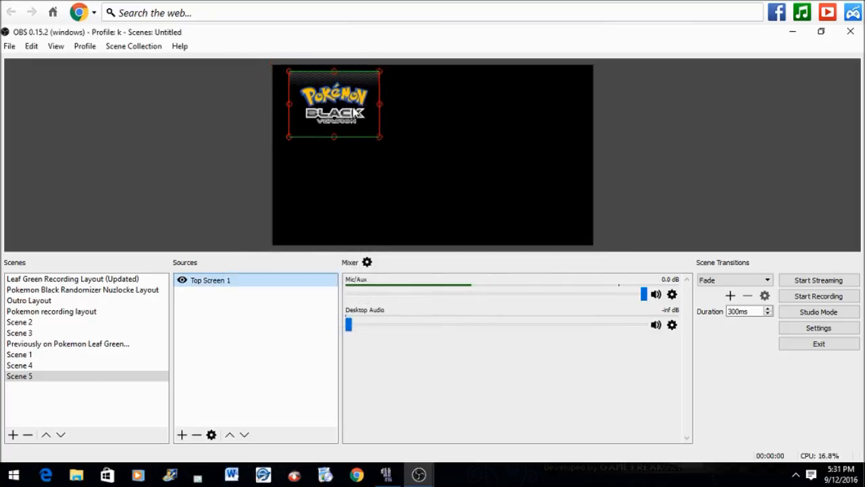
Move the cropped Top Screen 1 to the canvas's upper-left corner
drag(335, 103, 441, 151)
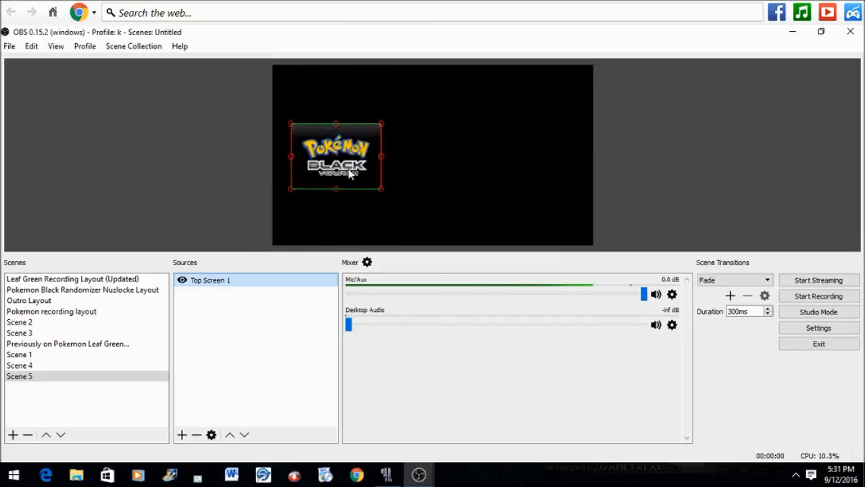
drag(335, 156, 318, 97)
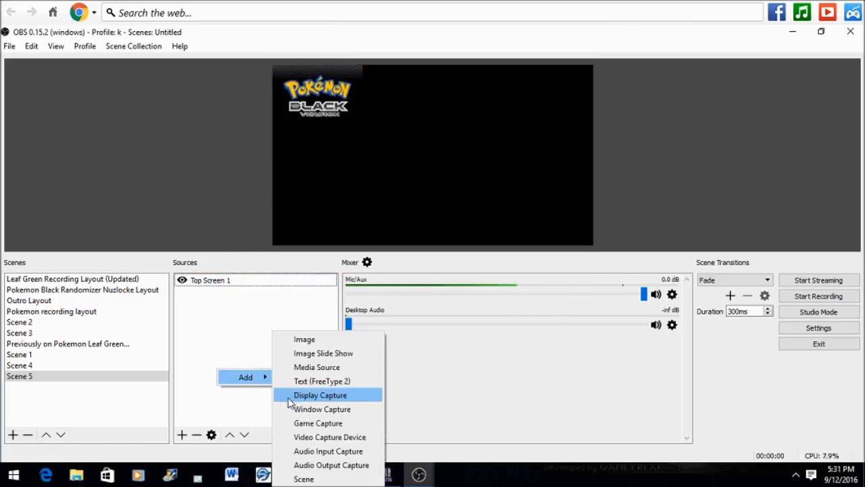
Add a DeSmuME window capture named 'Bottom Screen 1' and list it beneath Top Screen 1
click(321, 408)
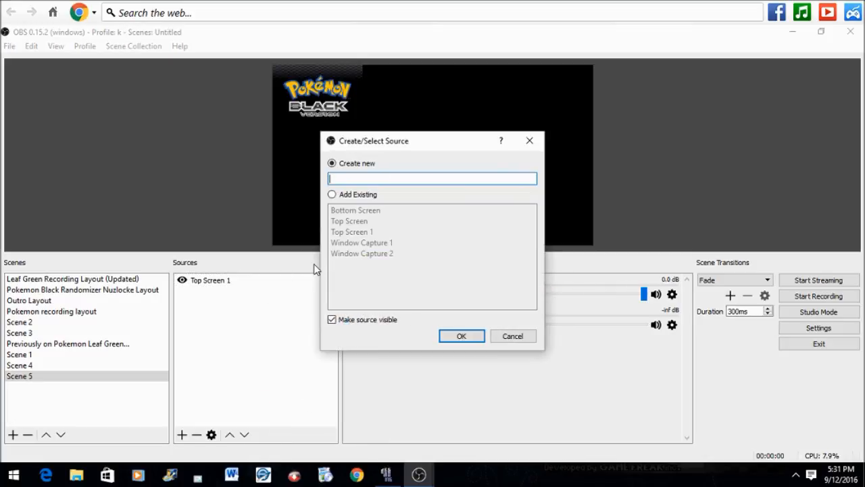
text(Bottom Scre)
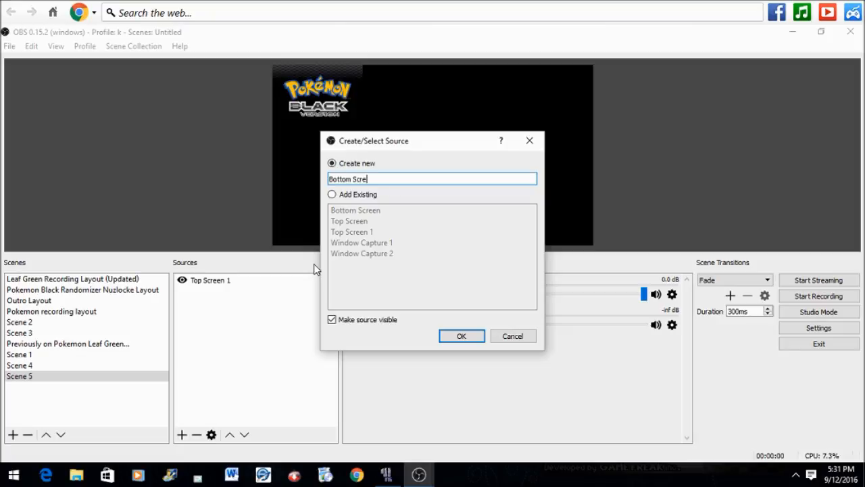
click(461, 336)
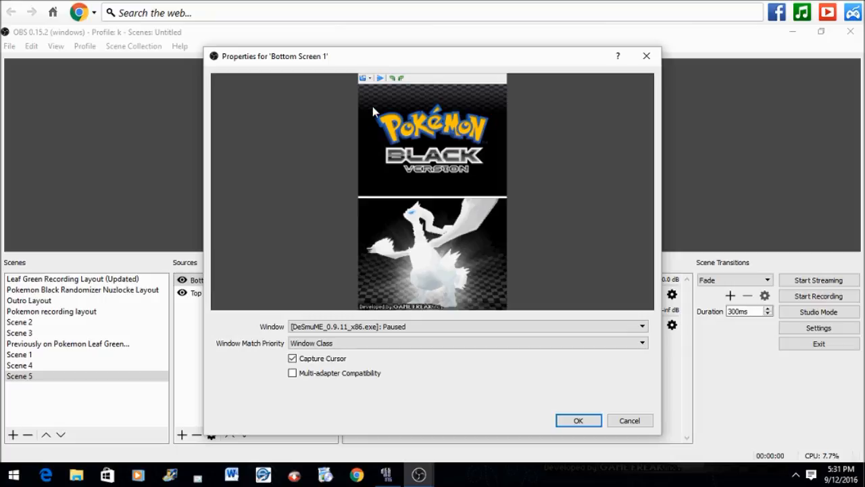
mouse_move(579, 422)
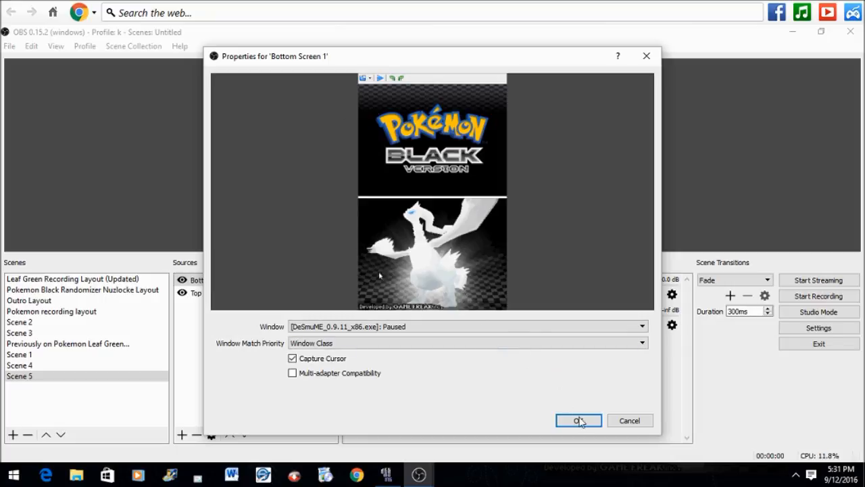
click(579, 419)
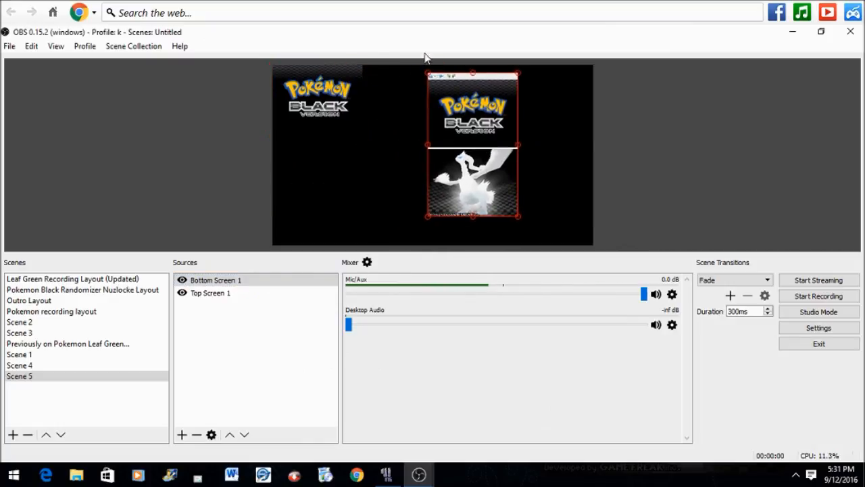
mouse_move(455, 179)
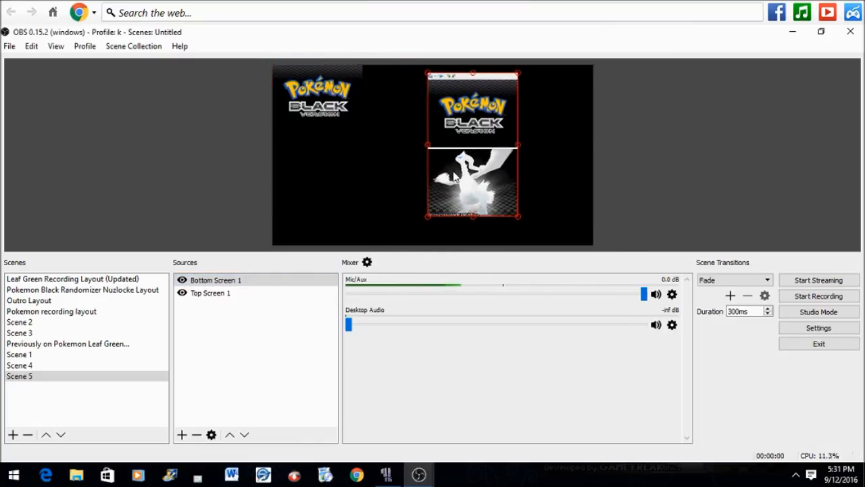
click(216, 280)
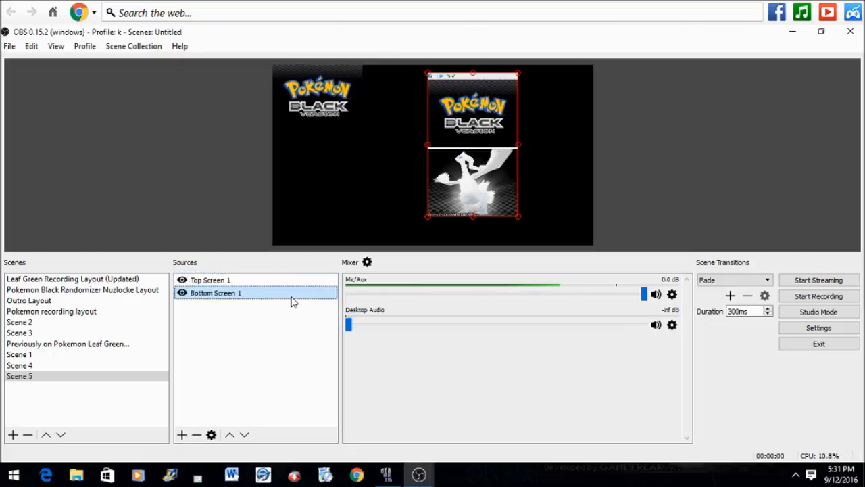
Set a top crop on Bottom Screen 1 so only the DS bottom screen with Reshiram shows
right_click(217, 292)
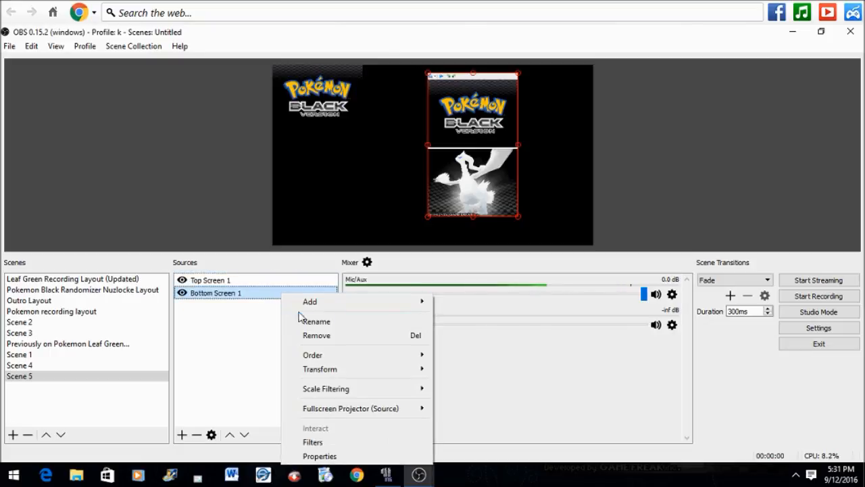
mouse_move(344, 368)
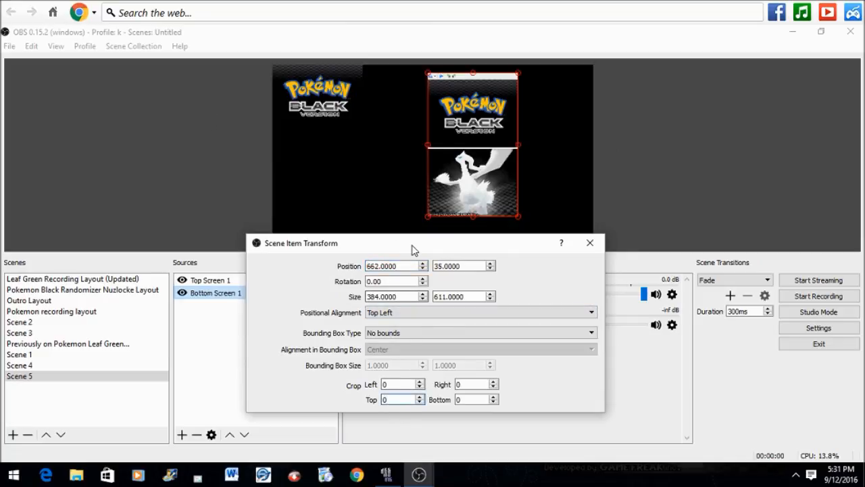
text(288)
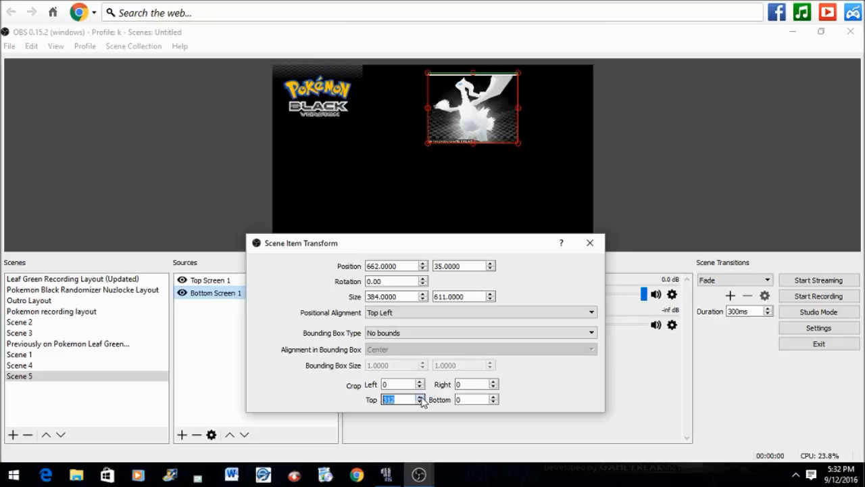
click(589, 242)
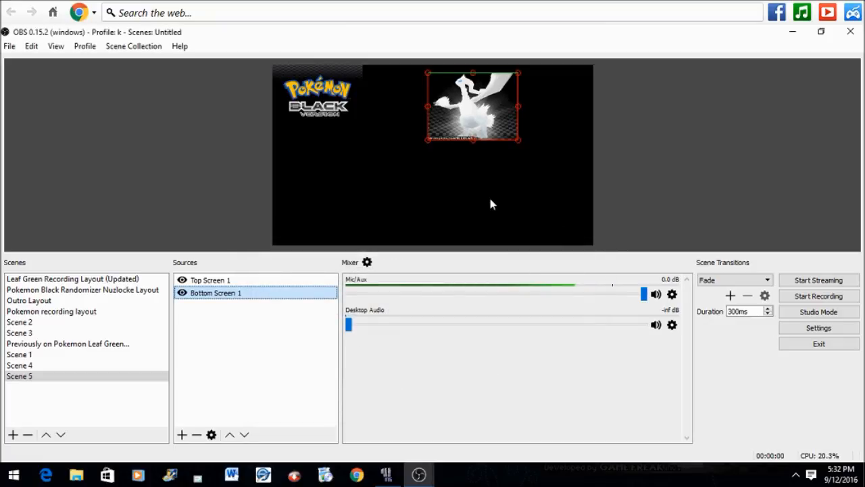
Move Bottom Screen 1 down to the lower right of the canvas, apart from the top screen
drag(473, 105, 433, 128)
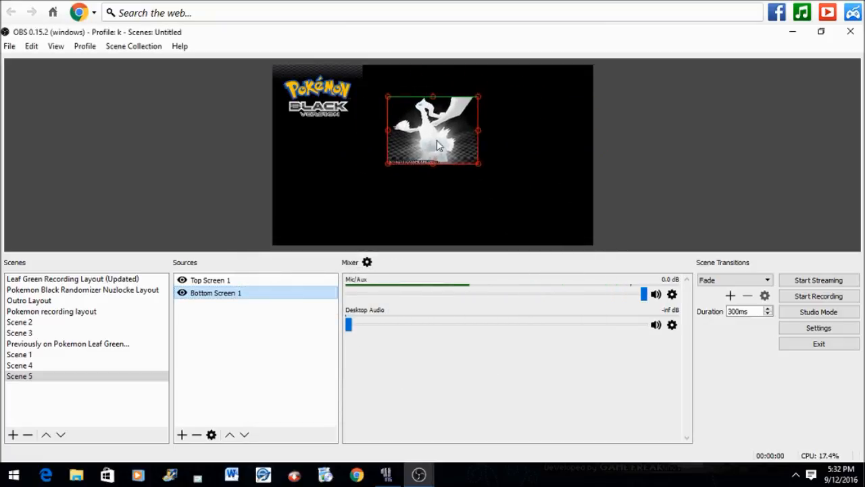
drag(432, 128, 494, 192)
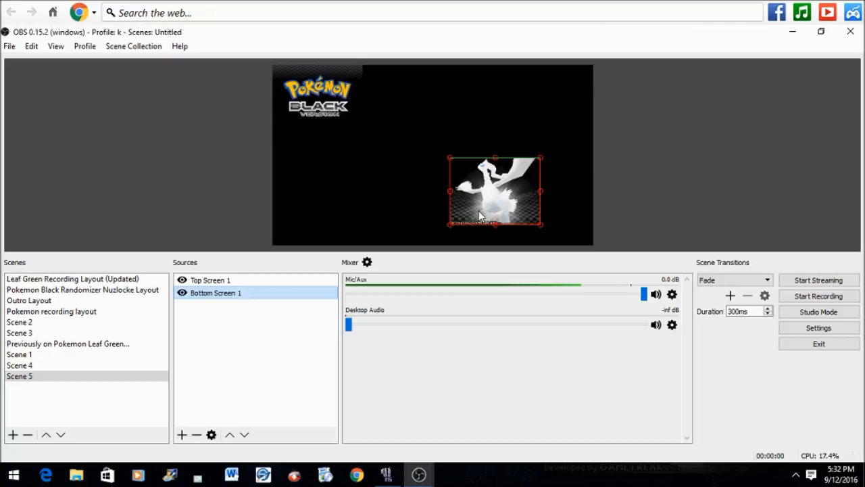
drag(493, 192, 527, 176)
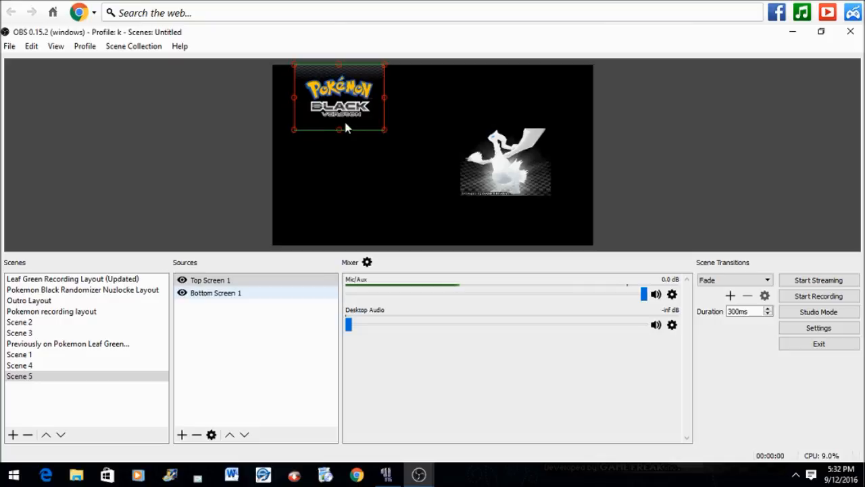
mouse_move(325, 206)
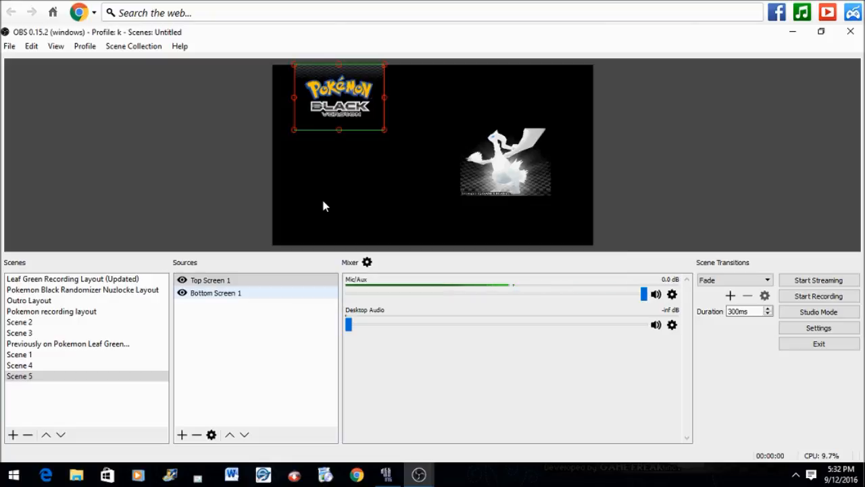
mouse_move(300, 225)
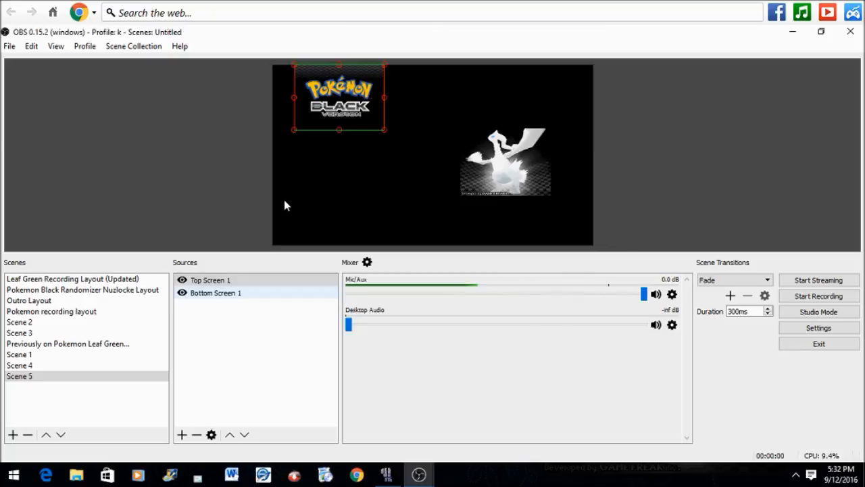
Create a new Image source named 'Layout 1'
click(211, 279)
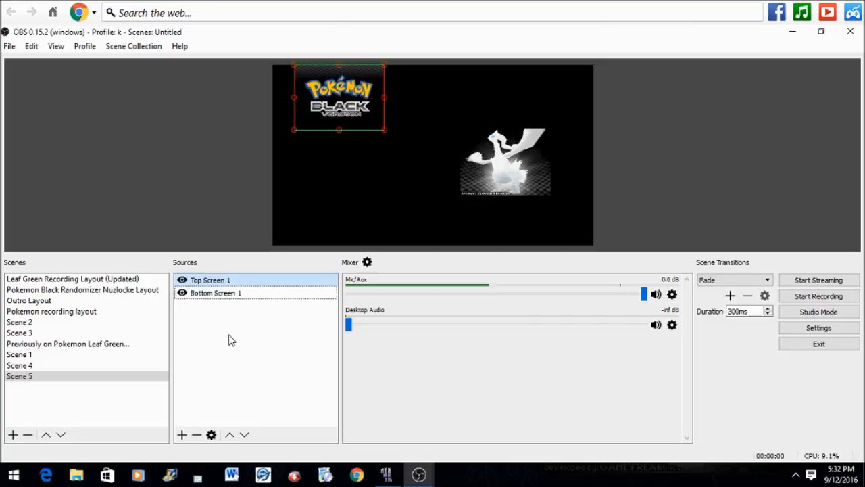
right_click(229, 338)
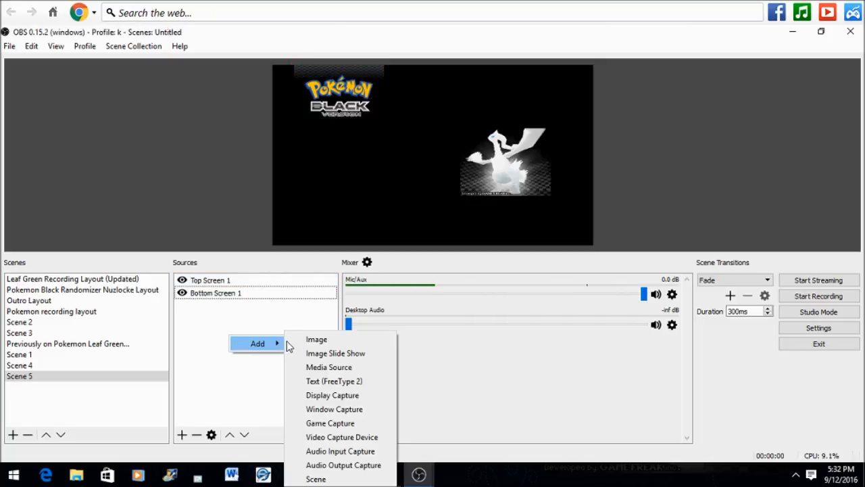
click(316, 338)
text(L)
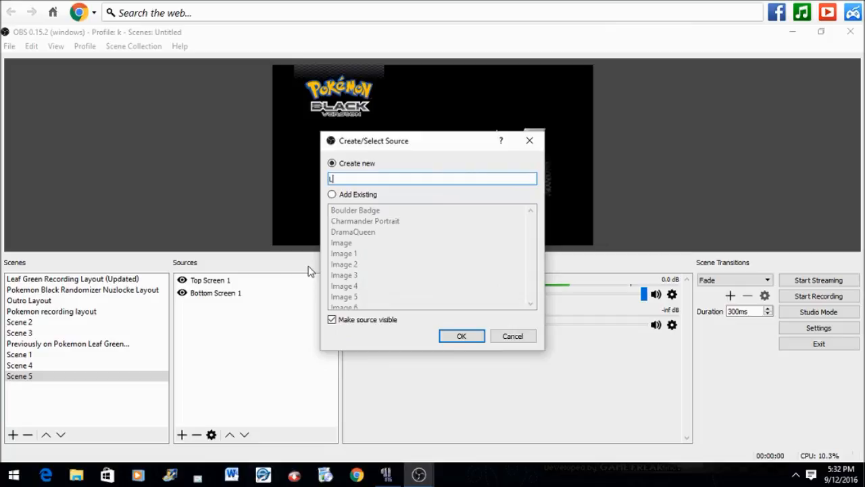
text(ayout 1)
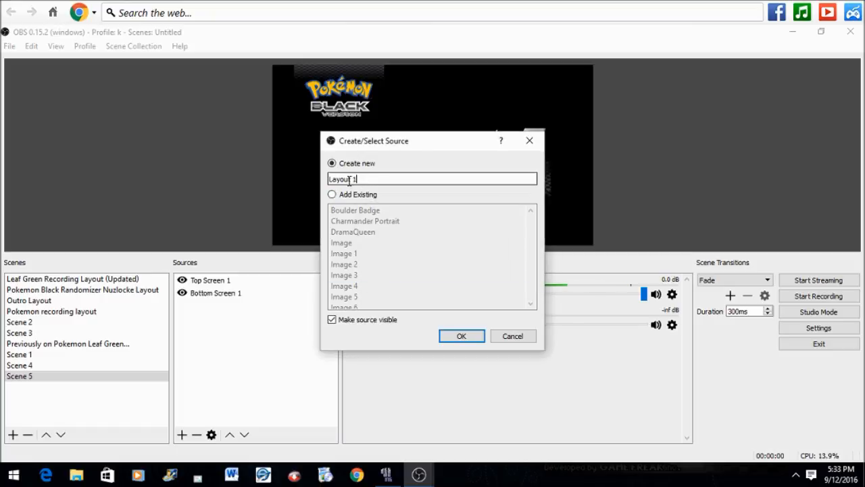
click(463, 336)
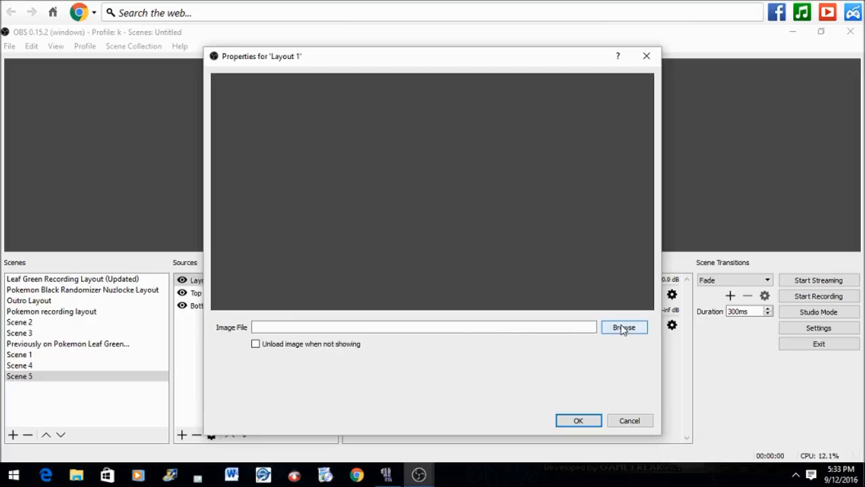
Load the Badges 0 JPEG nuzlocke layout picture into Layout 1
click(623, 328)
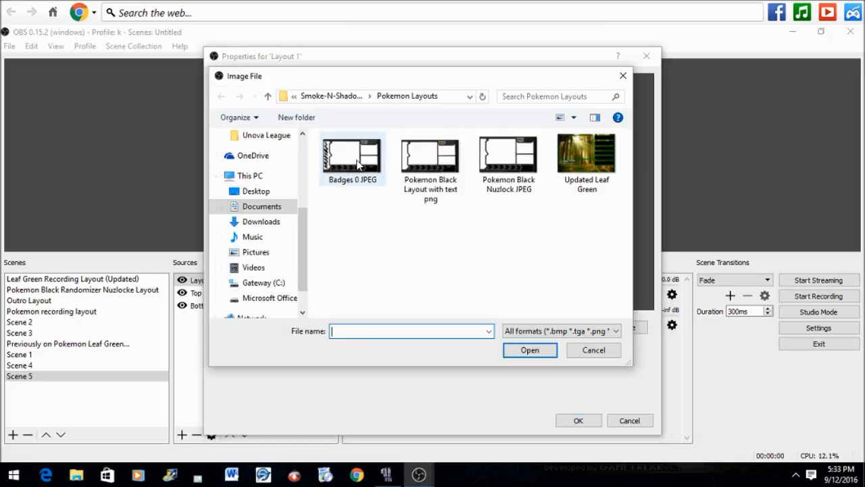
click(351, 156)
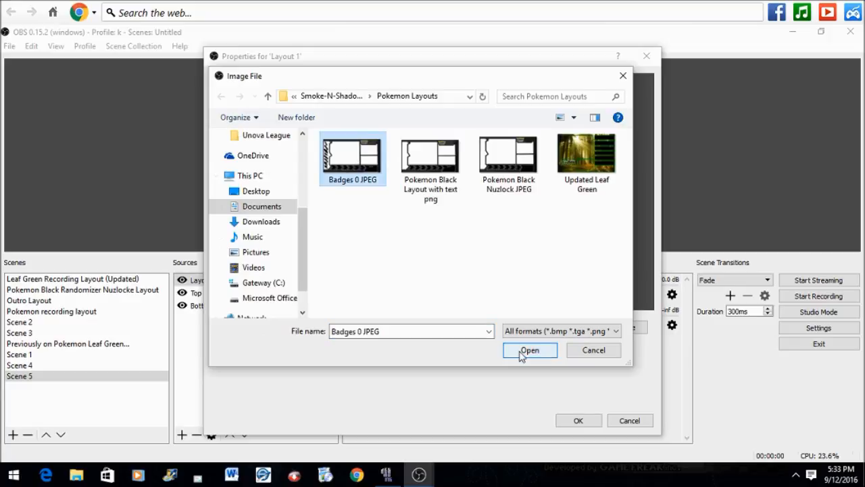
click(530, 349)
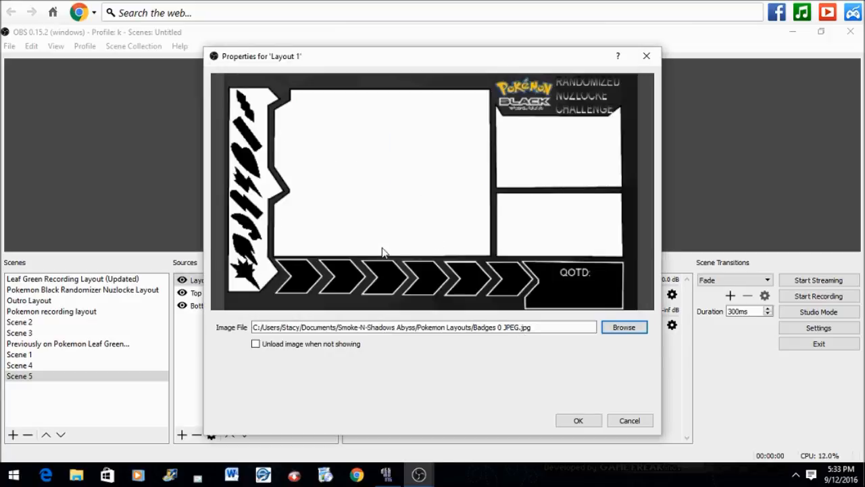
mouse_move(465, 345)
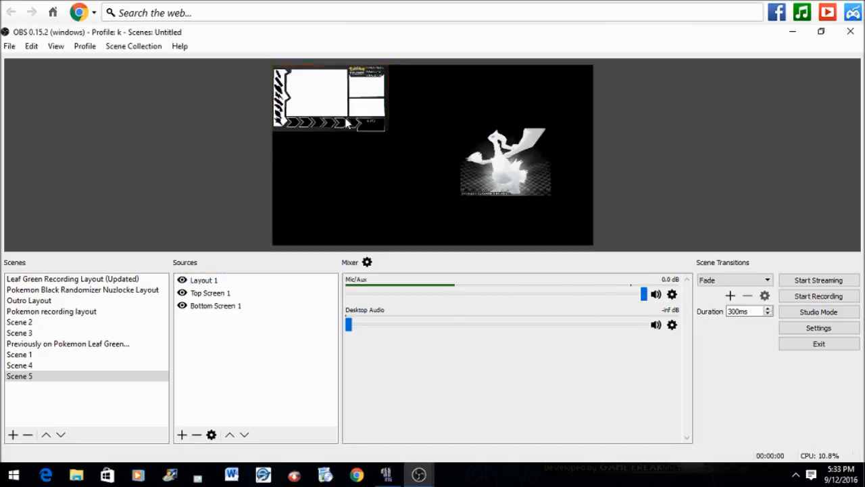
Select the Layout 1 source to stretch it across the canvas as the background
click(203, 279)
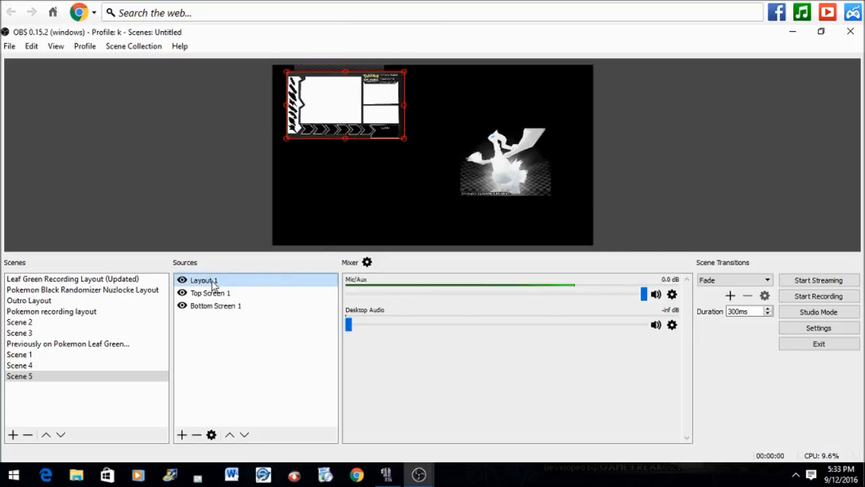
click(216, 305)
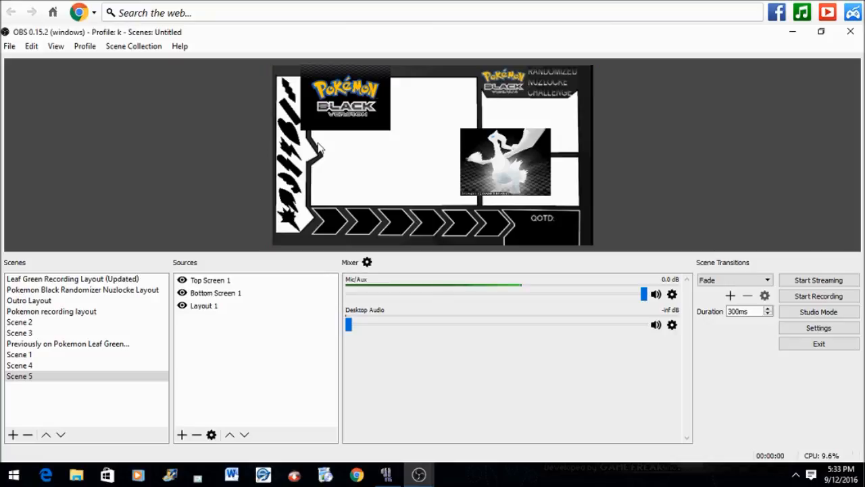
Move Bottom Screen 1 into the lower-right panel and stretch Top Screen 1 to fill the large panel
click(210, 279)
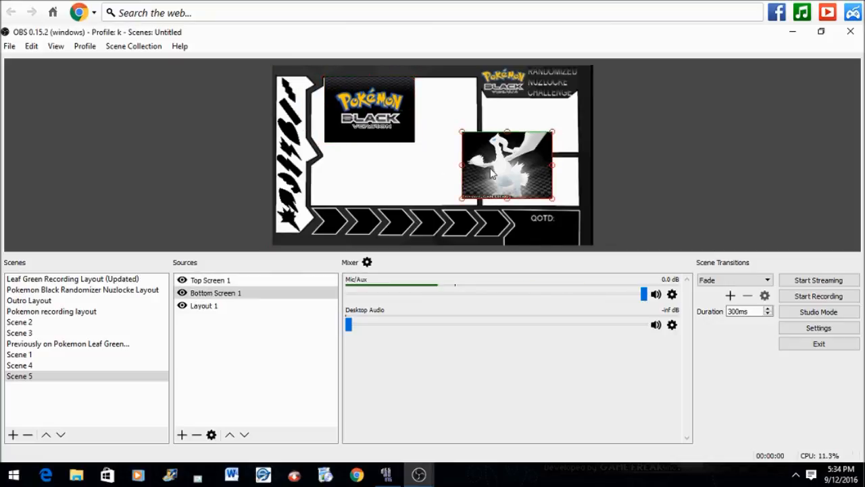
drag(507, 165, 530, 175)
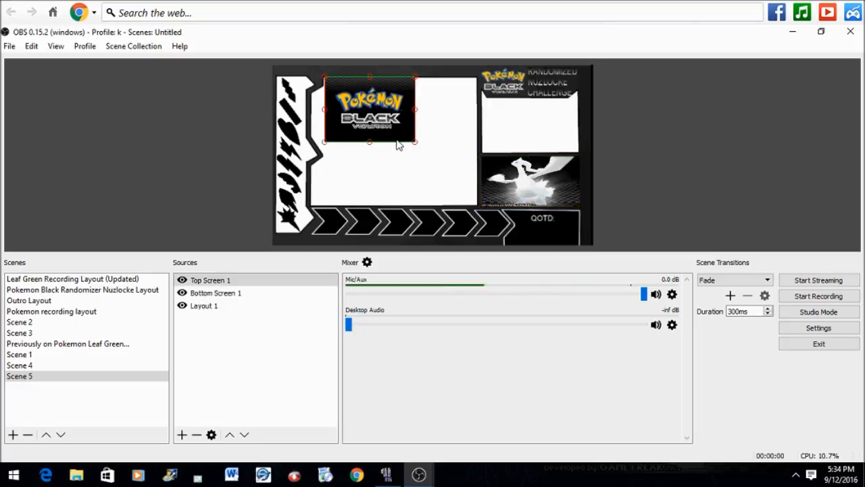
drag(414, 142, 447, 177)
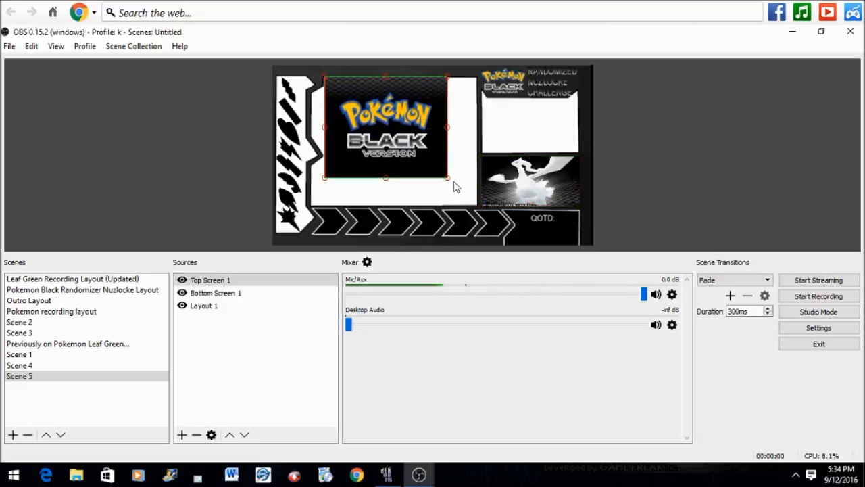
drag(446, 178, 470, 214)
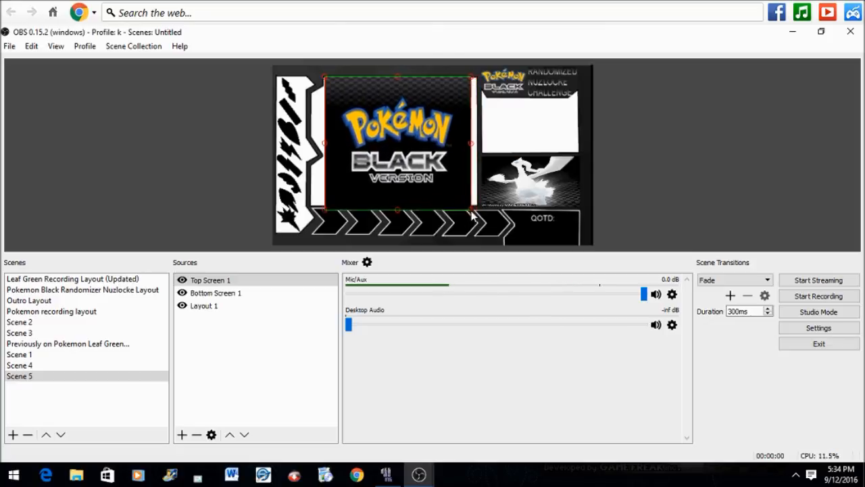